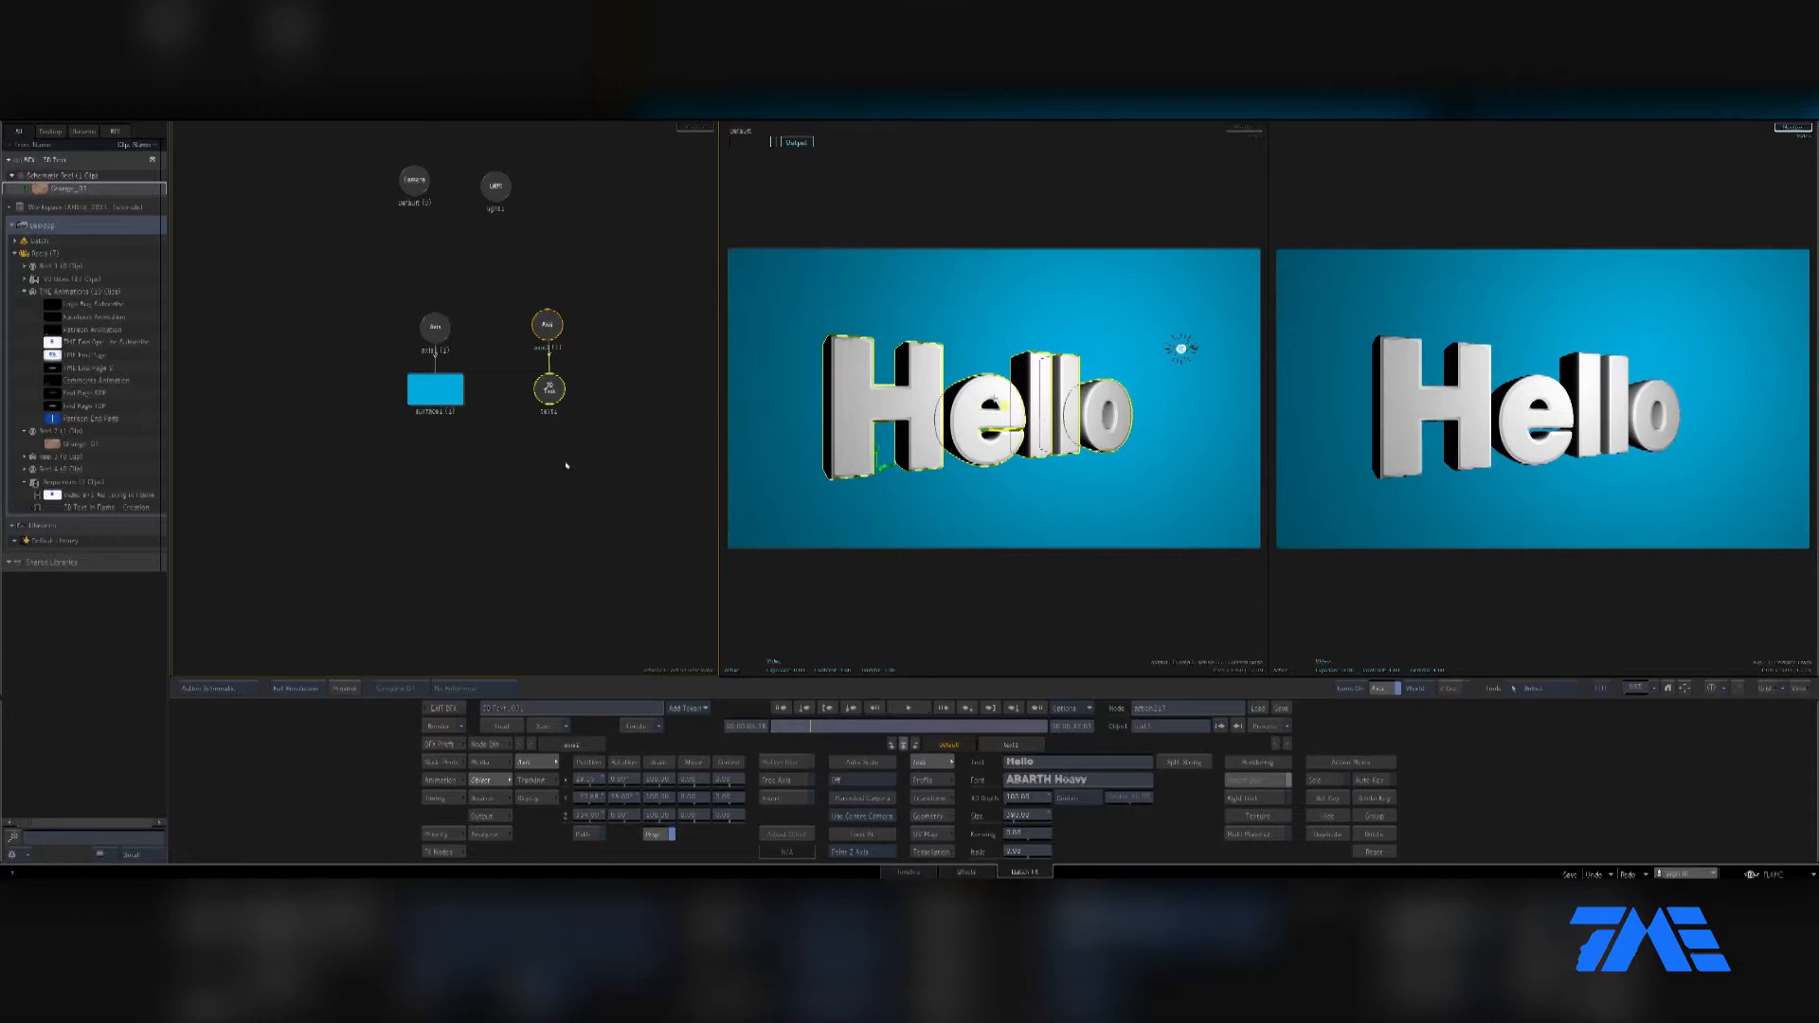
# Browse the Load Model presets, open the animated text folder, and select the spiral text preset
pyautogui.click(530, 290)
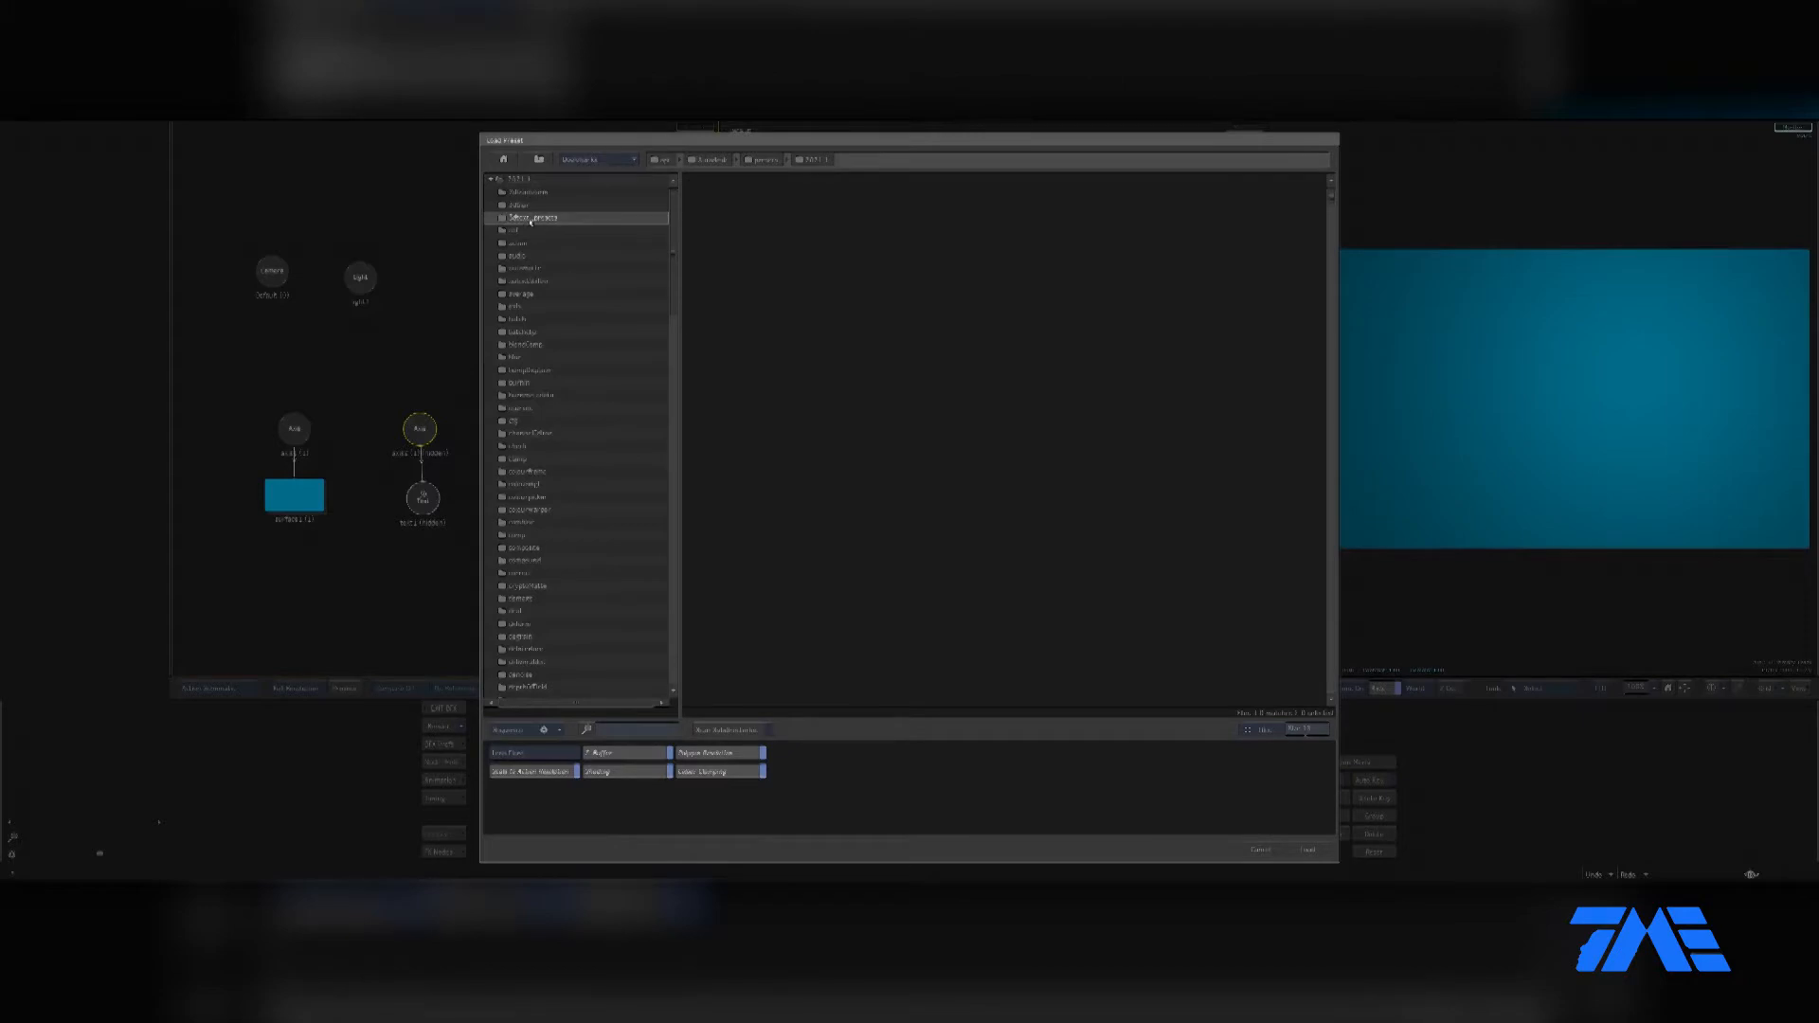
pyautogui.doubleClick(532, 218)
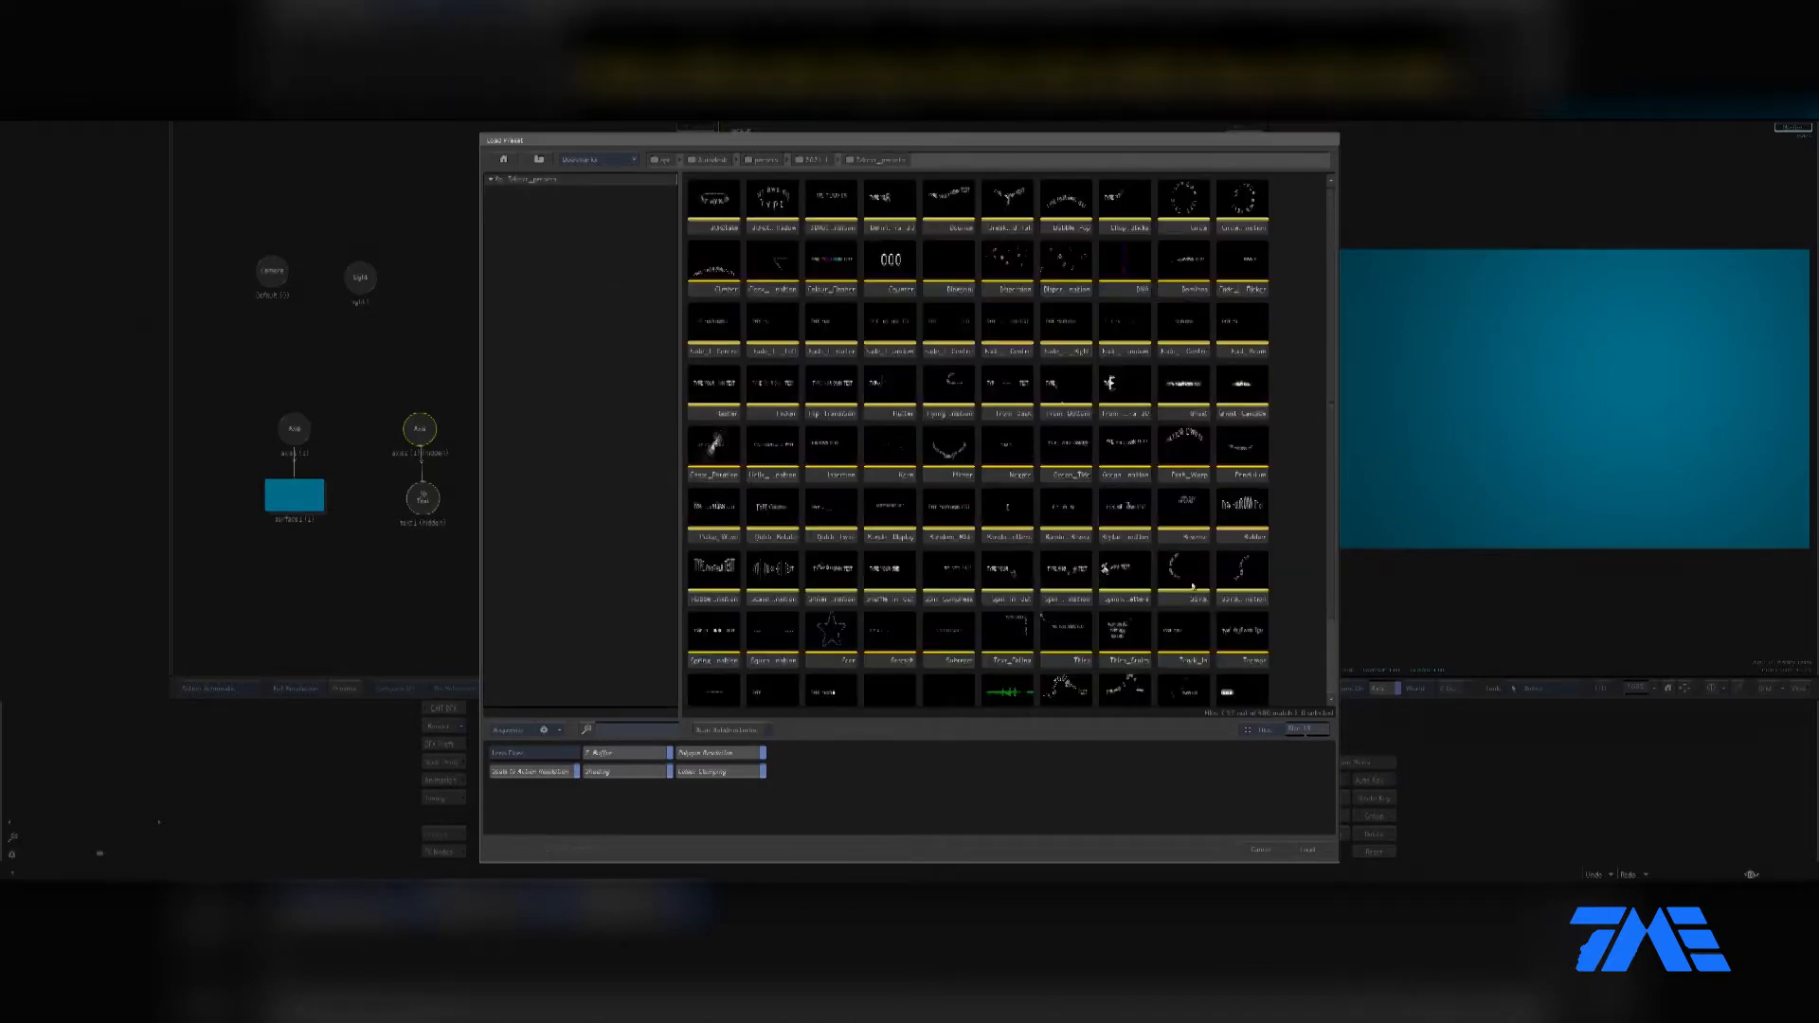
pyautogui.click(1184, 578)
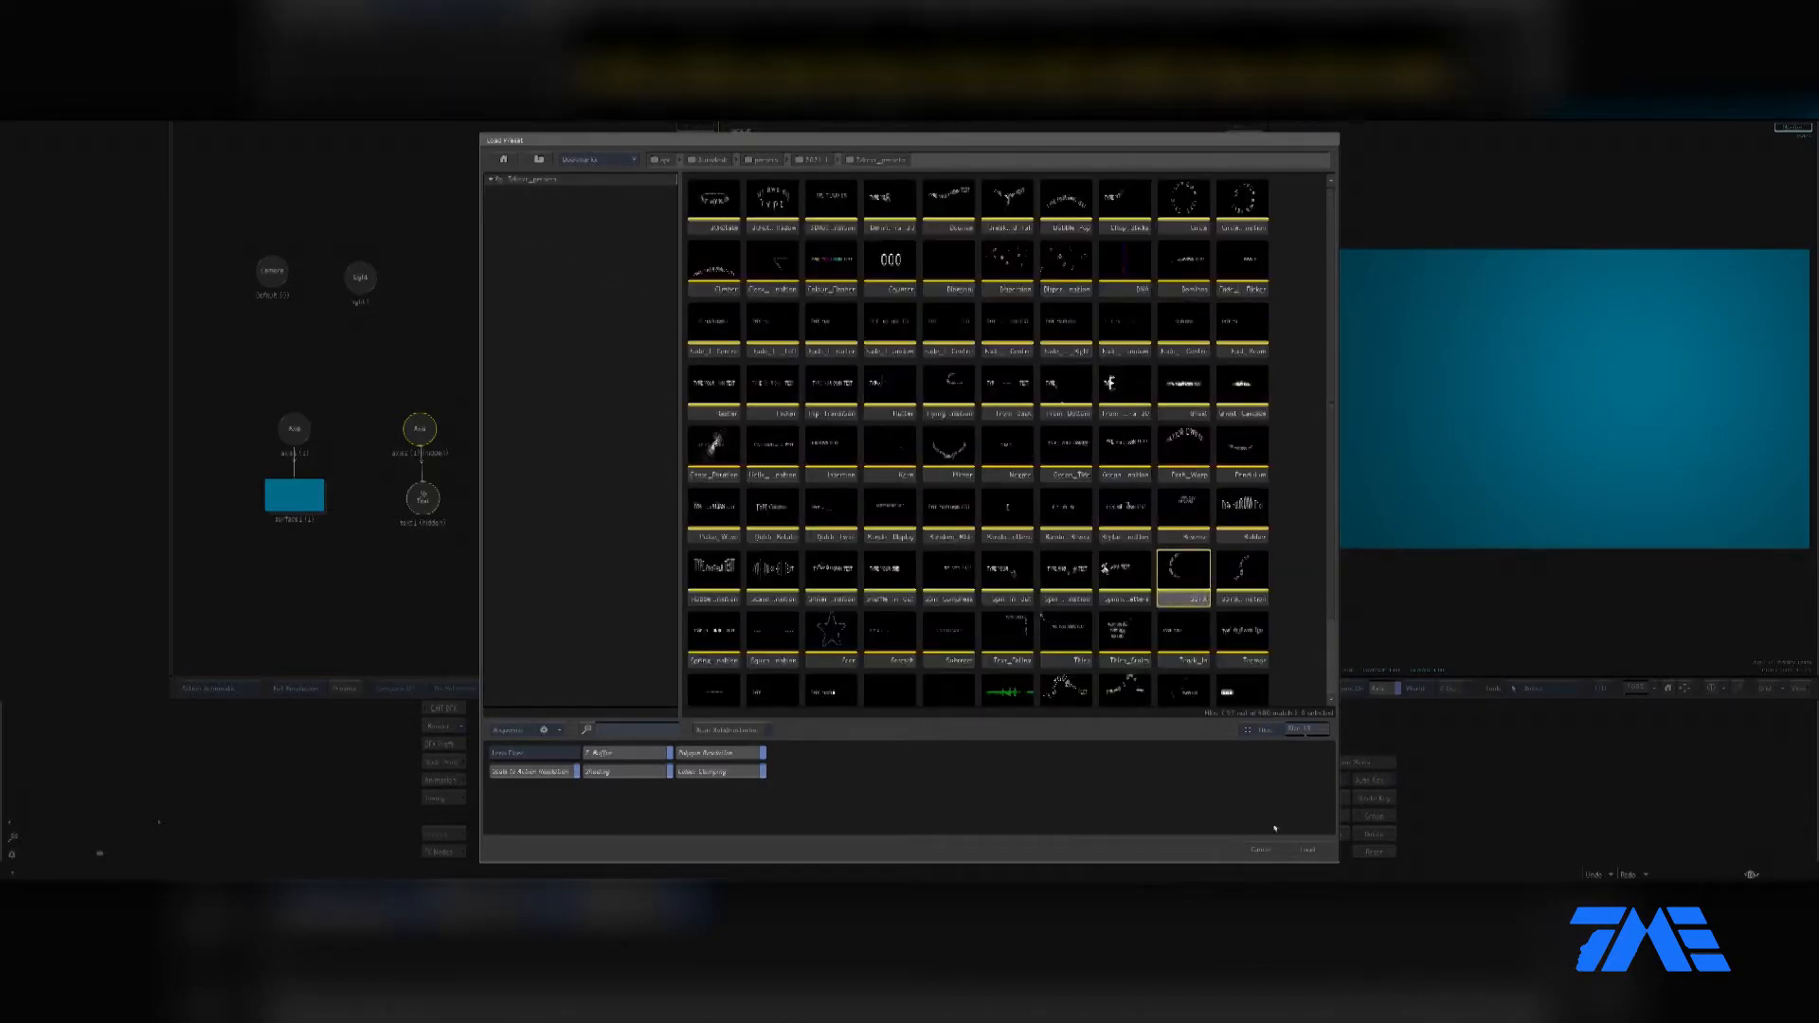
# Load the spiral text preset showing 'TYPE YOUR OWN TEXT' along a spiral path
pyautogui.click(1306, 850)
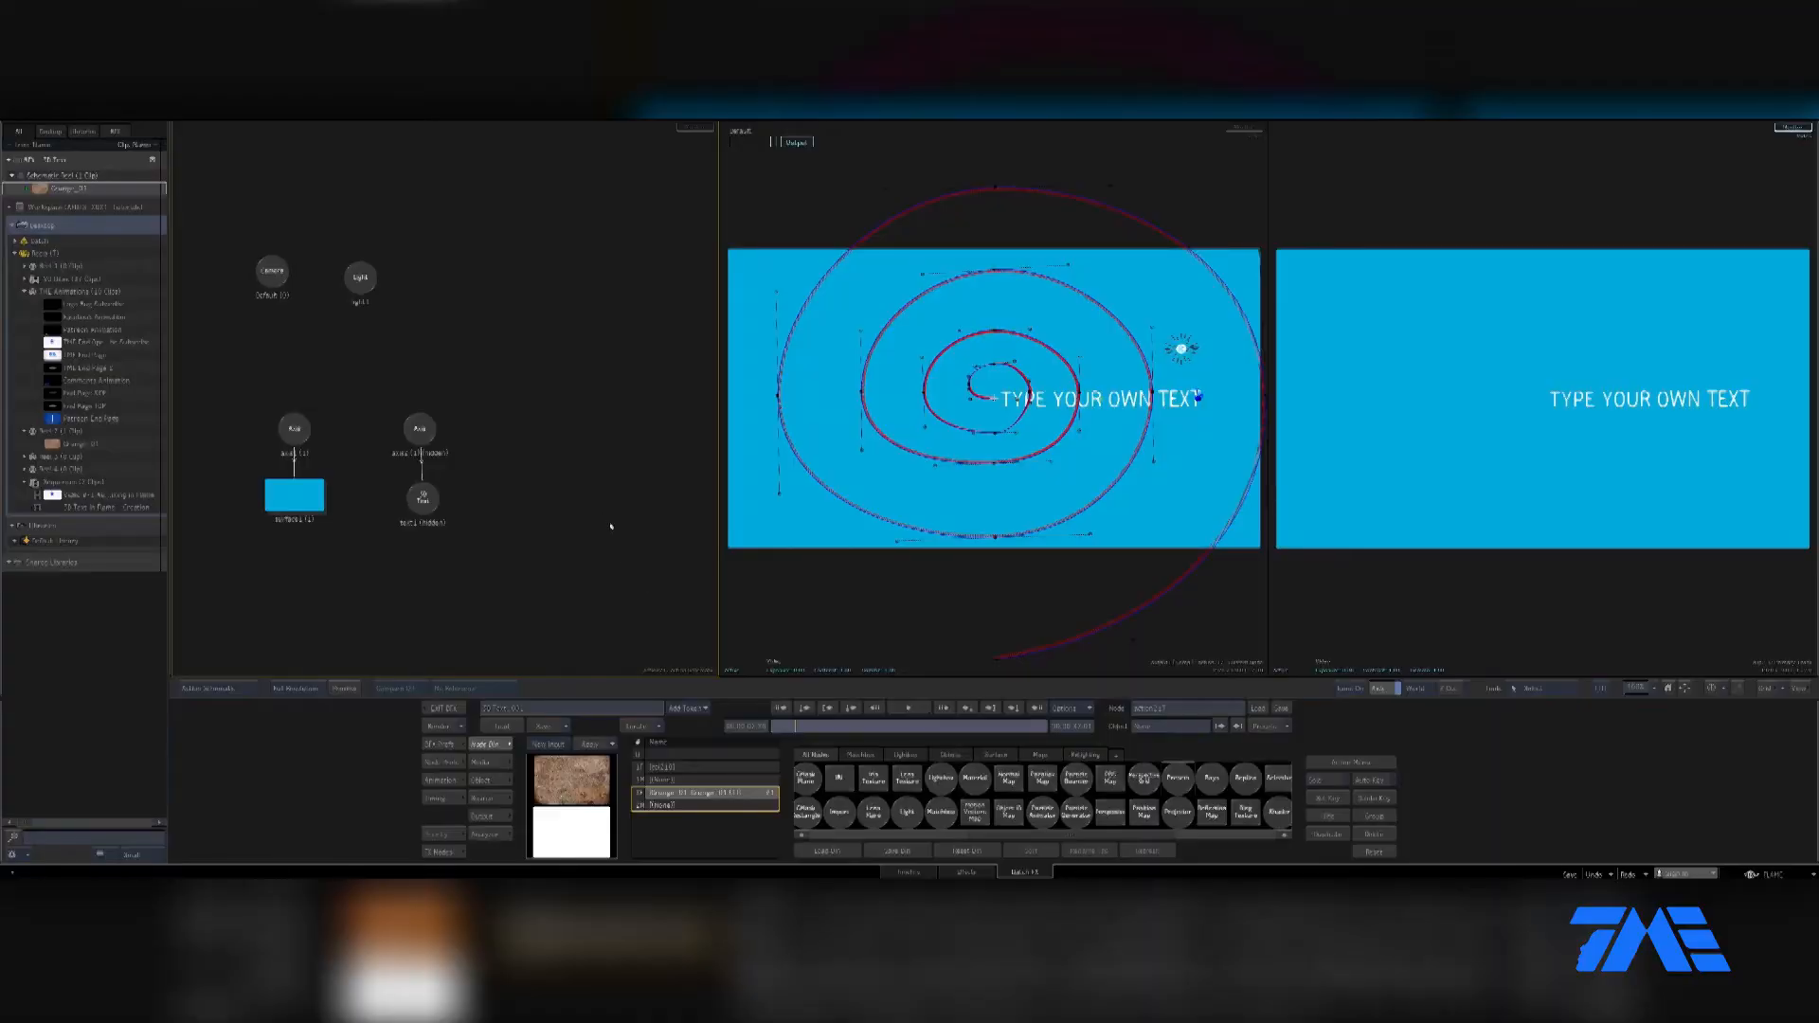
pyautogui.moveTo(593, 475)
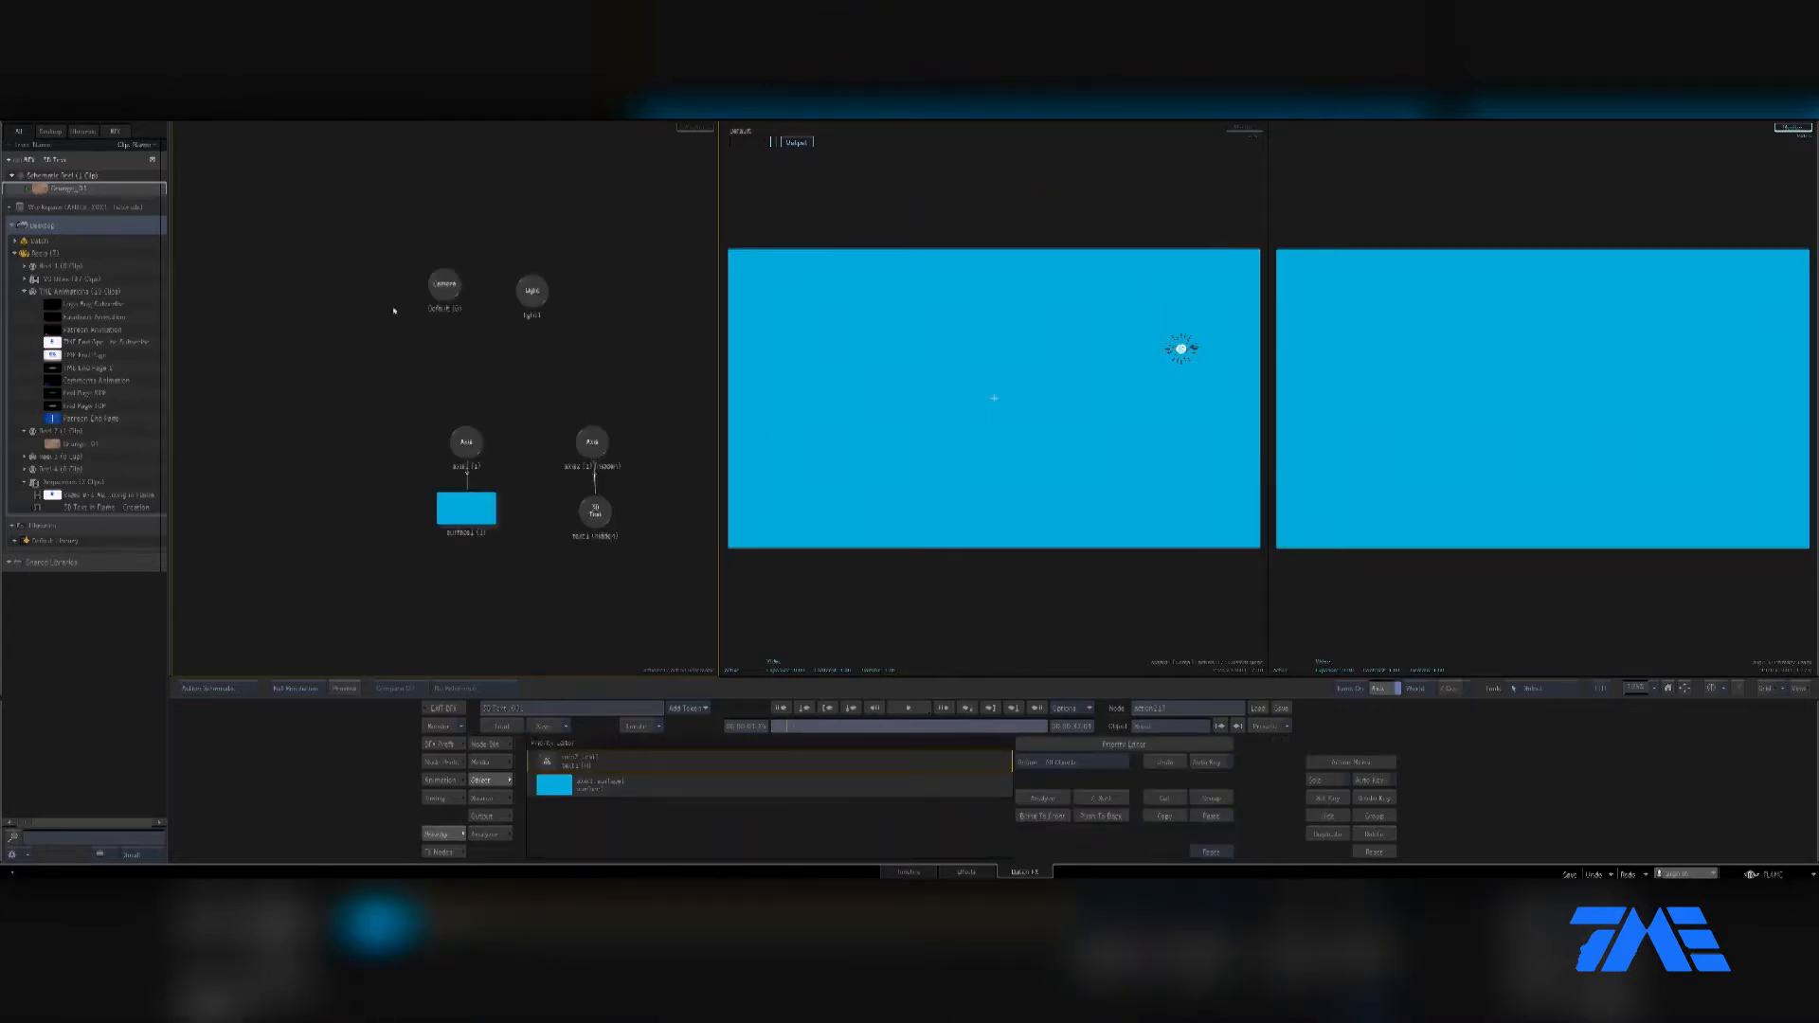
# Re-enable the Hello text layer in the Priority Editor and bring up its object settings
pyautogui.click(591, 443)
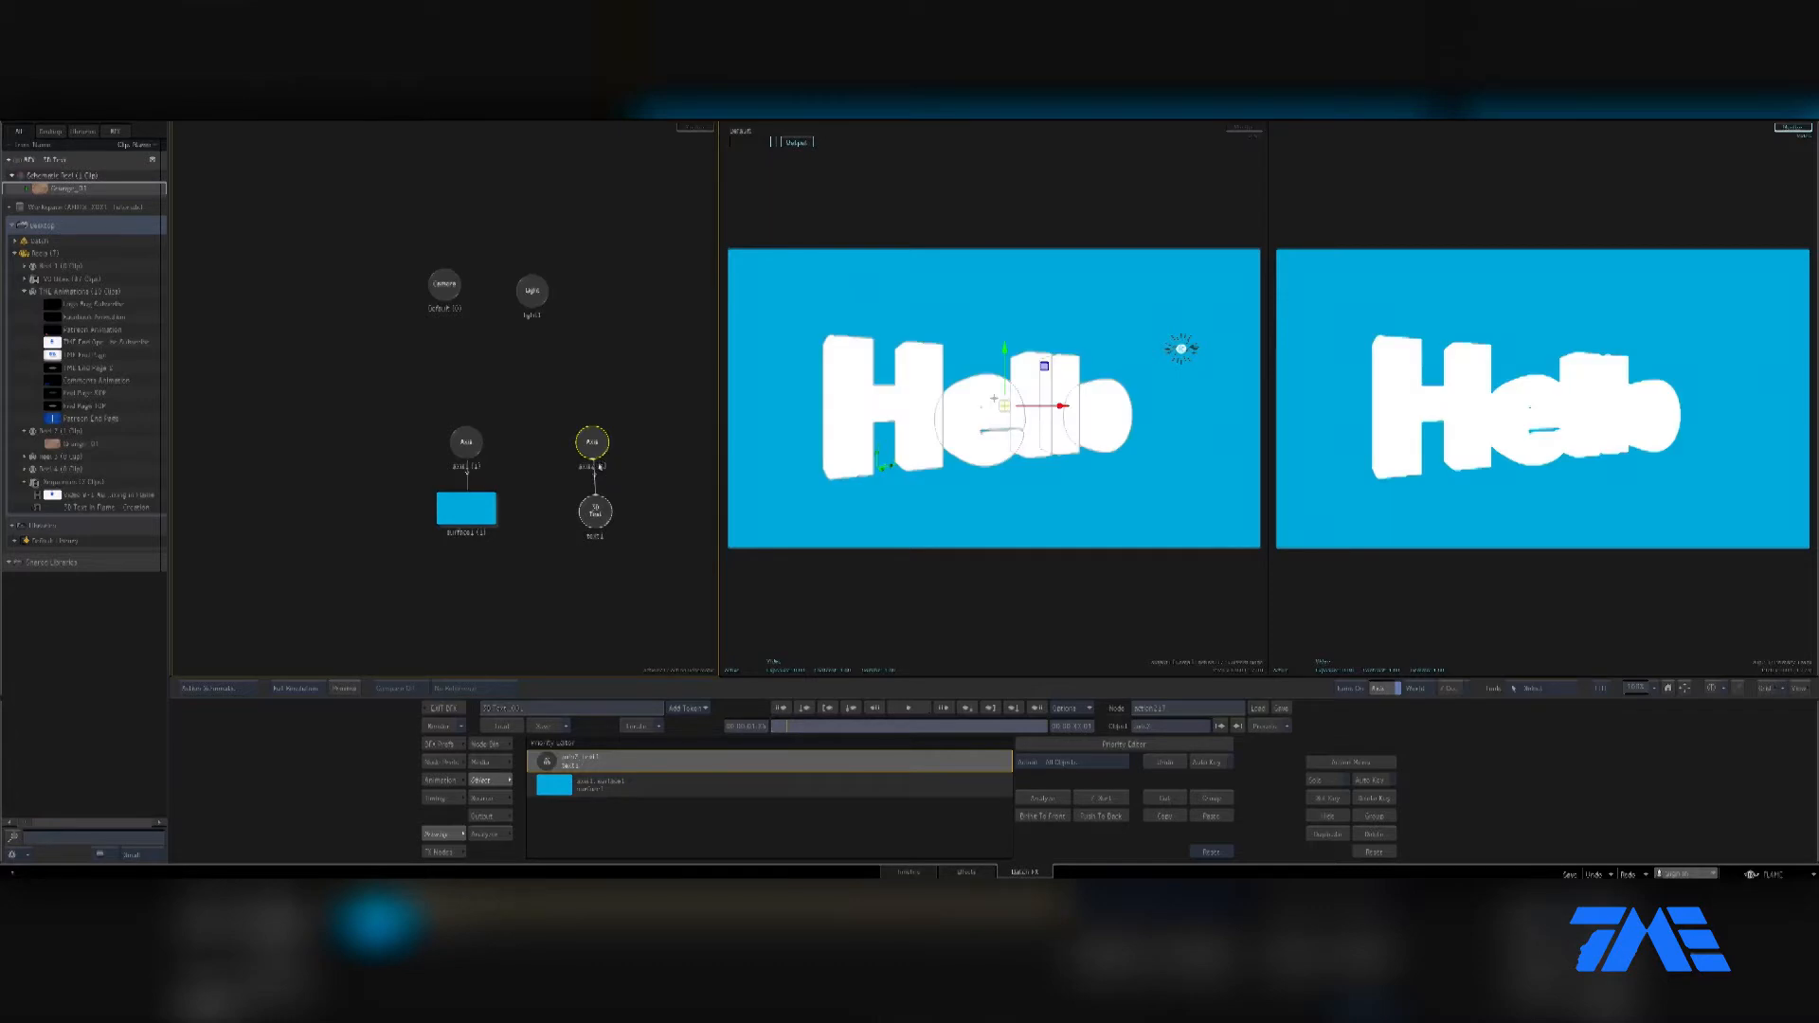
pyautogui.moveTo(954, 445)
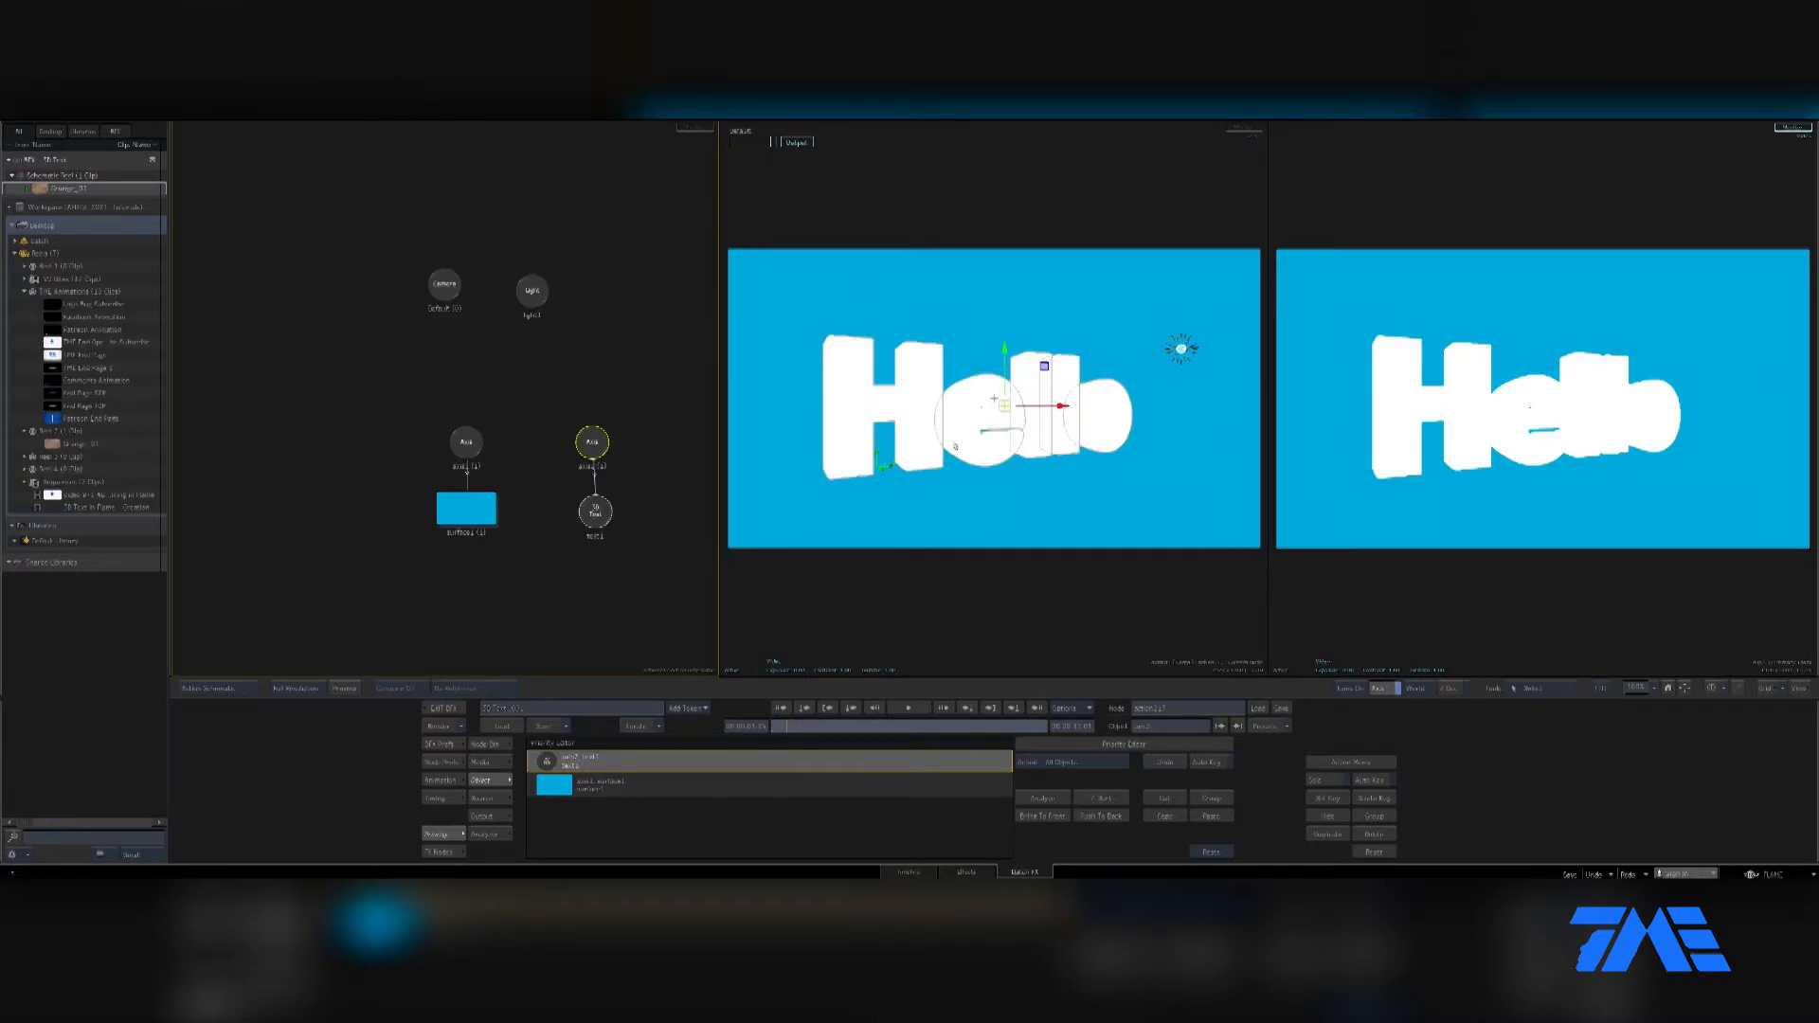
pyautogui.click(531, 288)
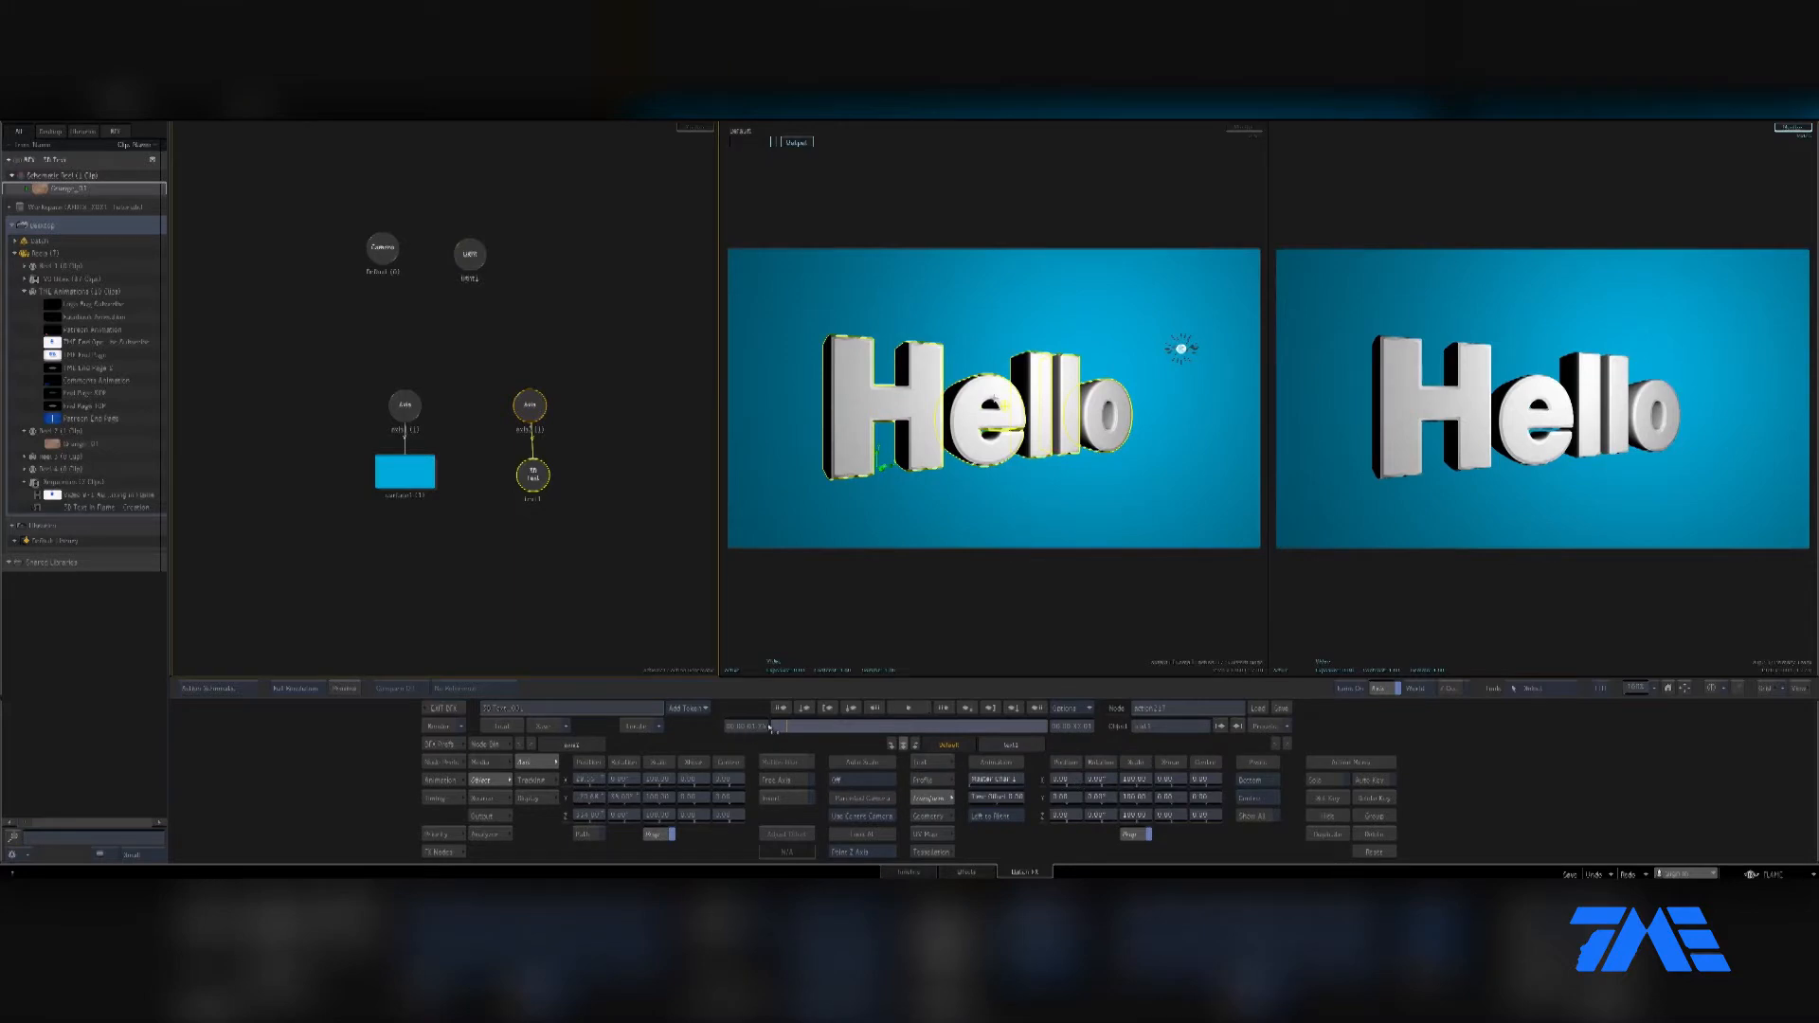
pyautogui.moveTo(1253, 805)
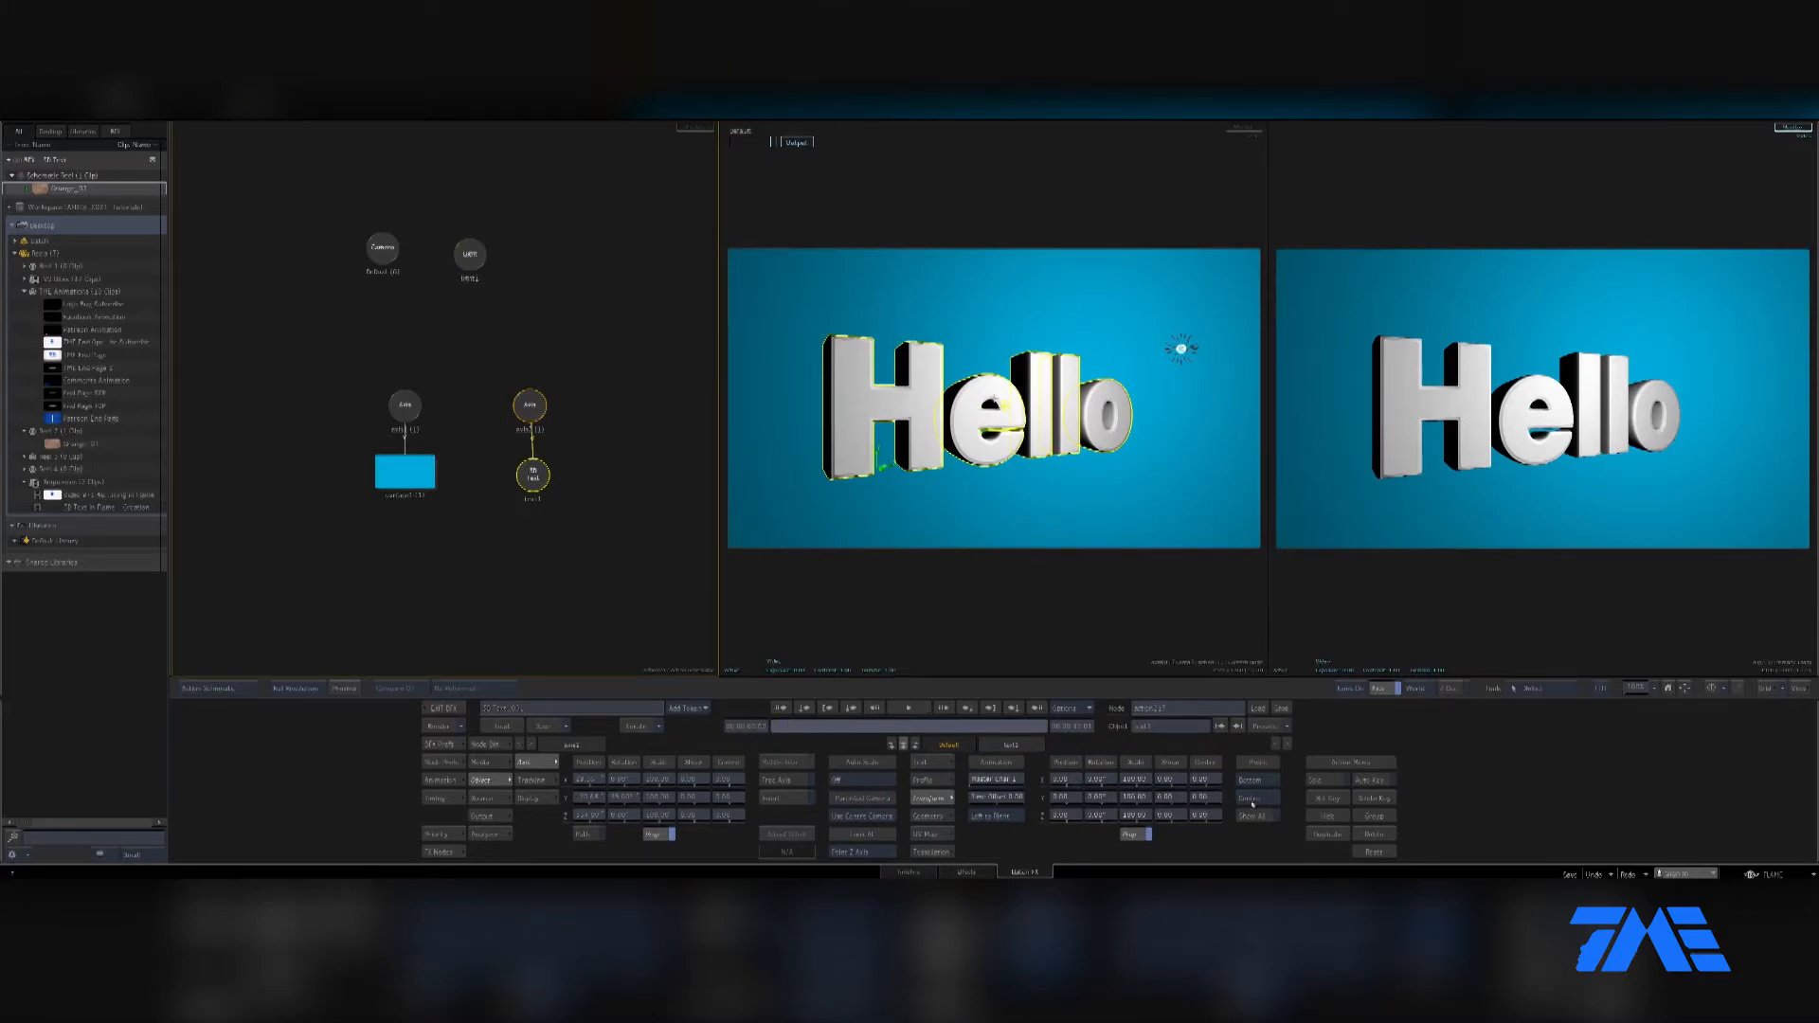
# Enable Auto Key for the Hello text object
pyautogui.click(1366, 779)
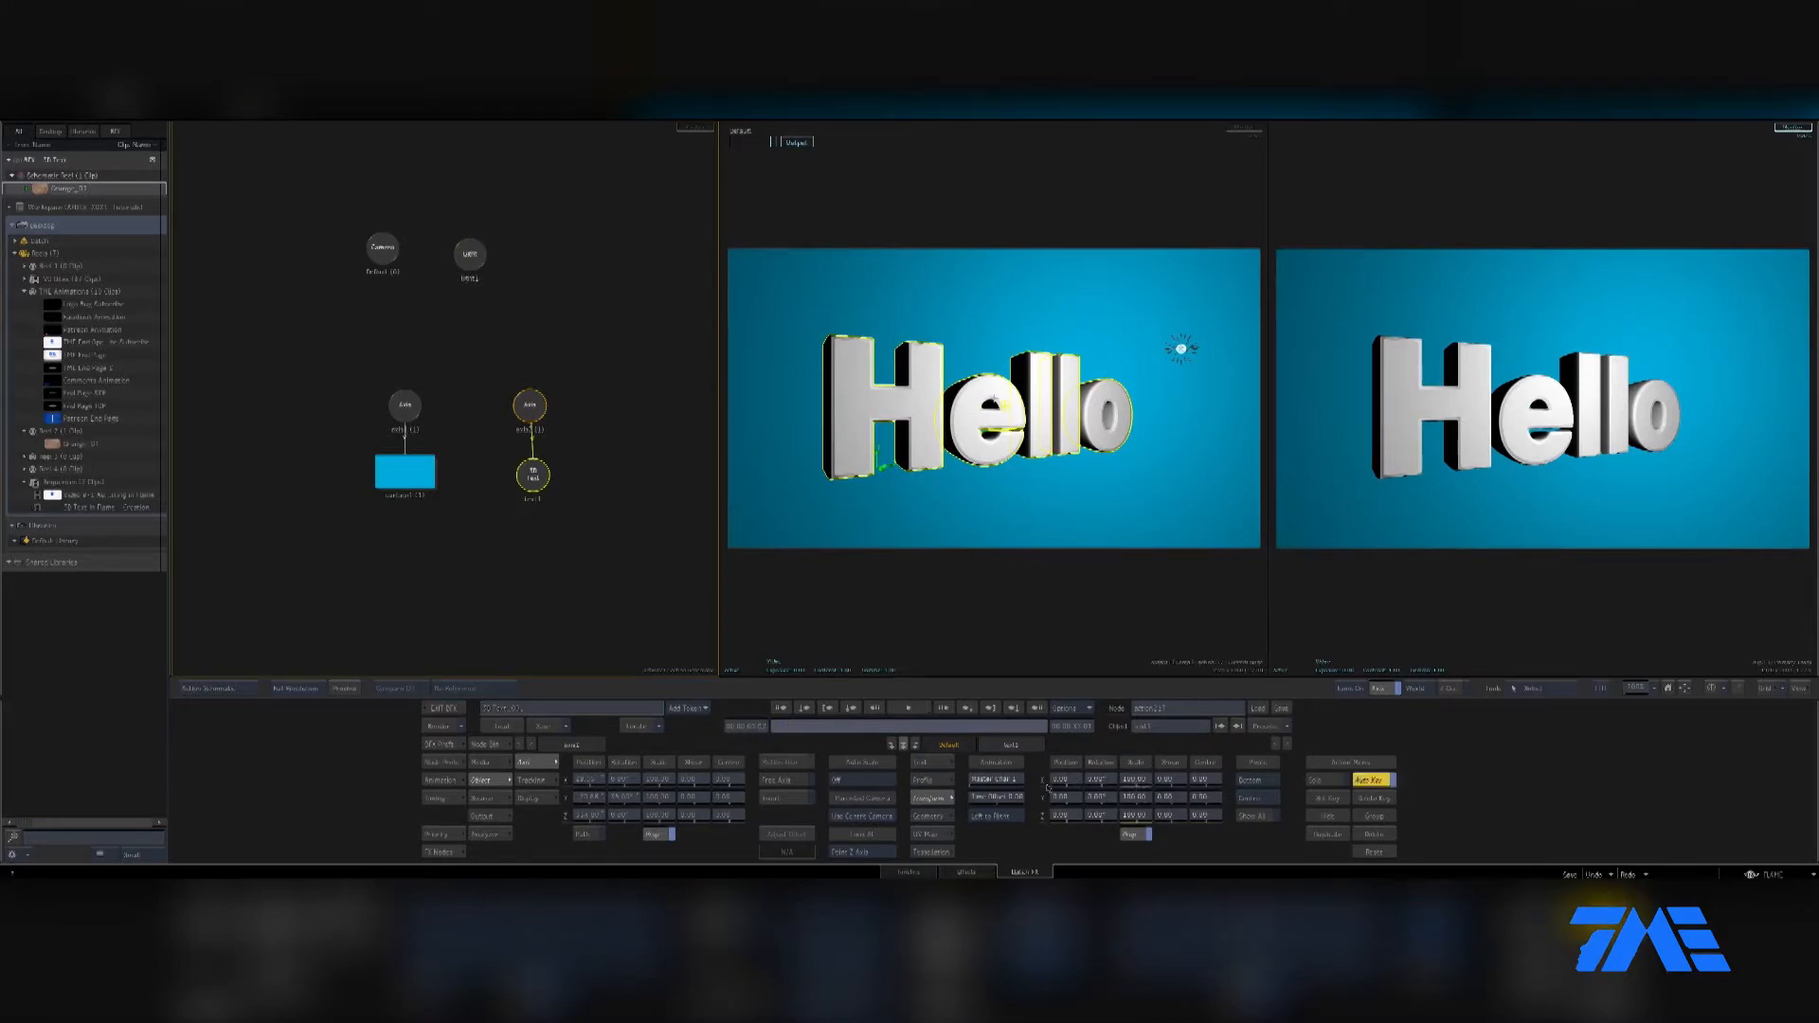